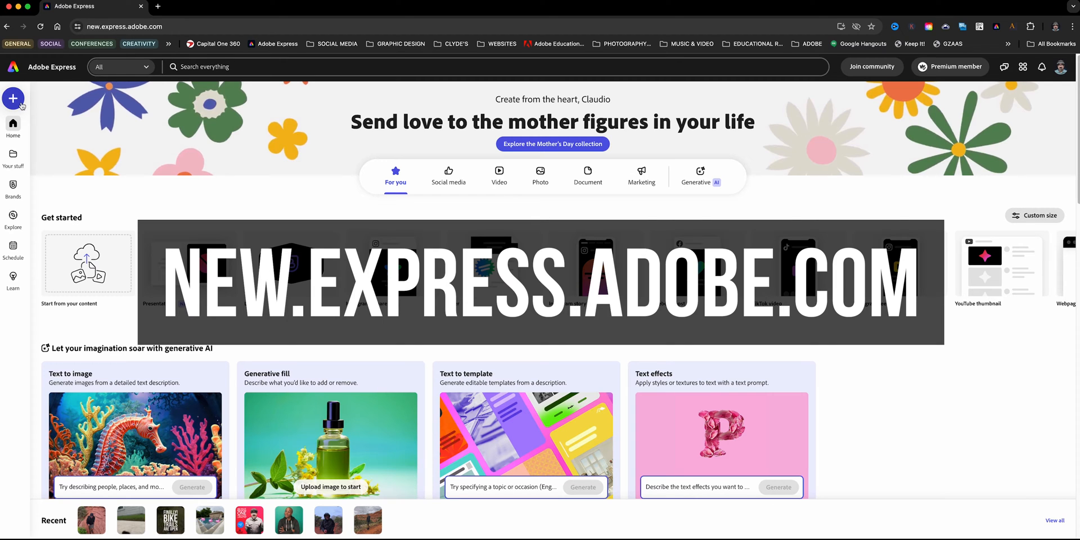
# - Start a new blank 1920×1080 landscape YouTube video design from + Create
pyautogui.click(12, 98)
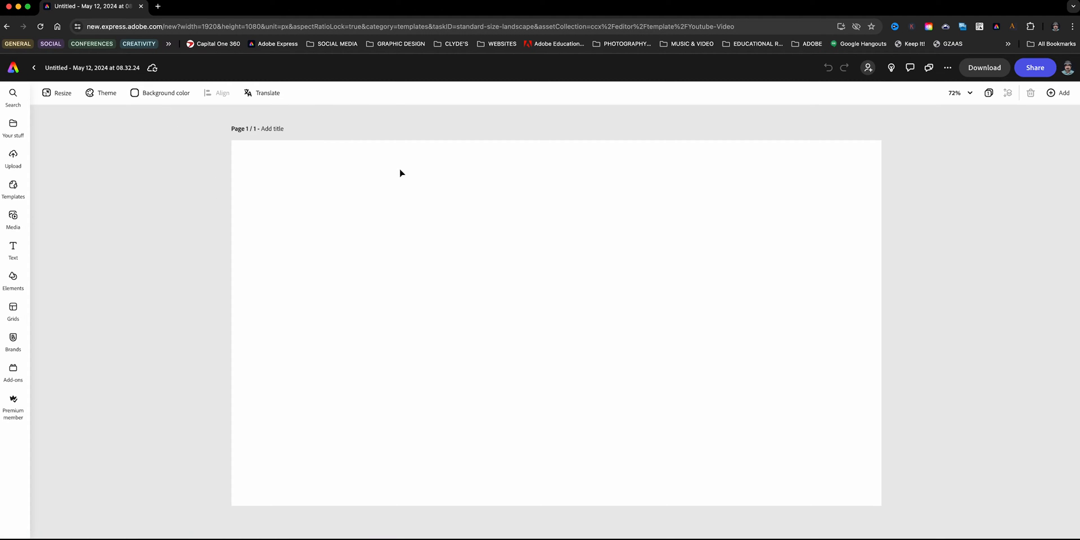
pyautogui.moveTo(890, 184)
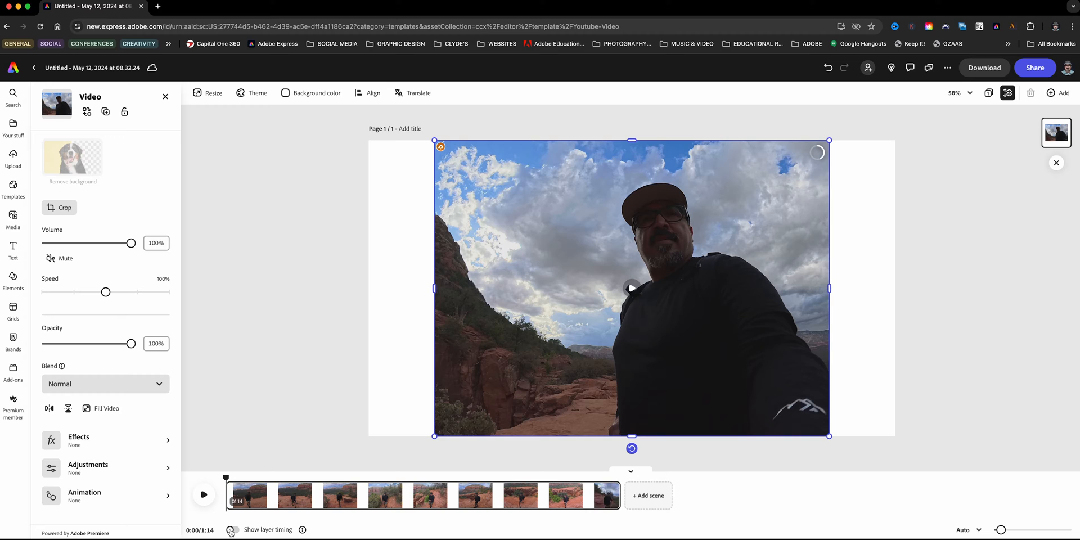
# - Mute the hiking clip and crop it, shifting the footage up to show more red rock
pyautogui.click(232, 530)
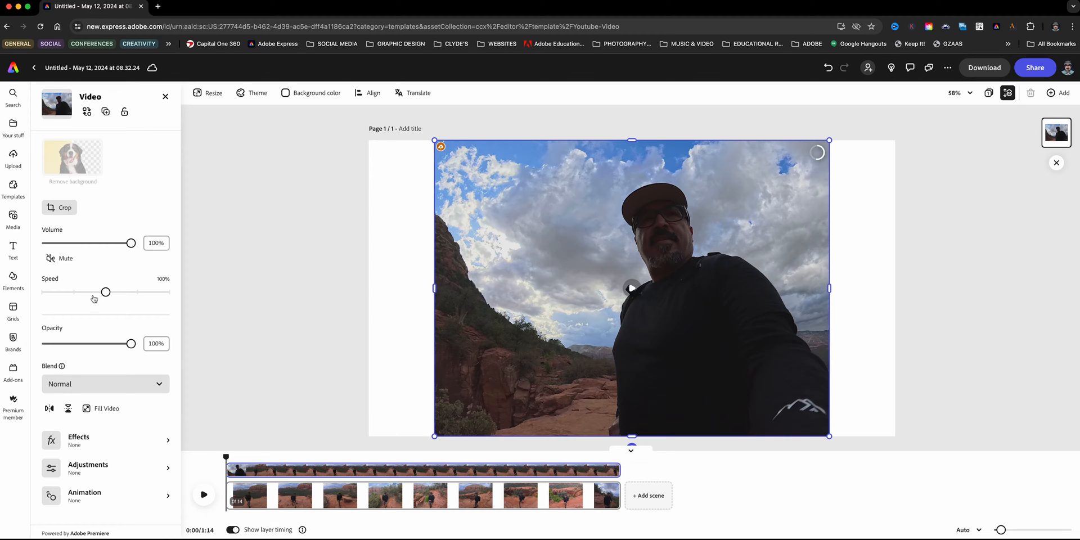
pyautogui.click(64, 258)
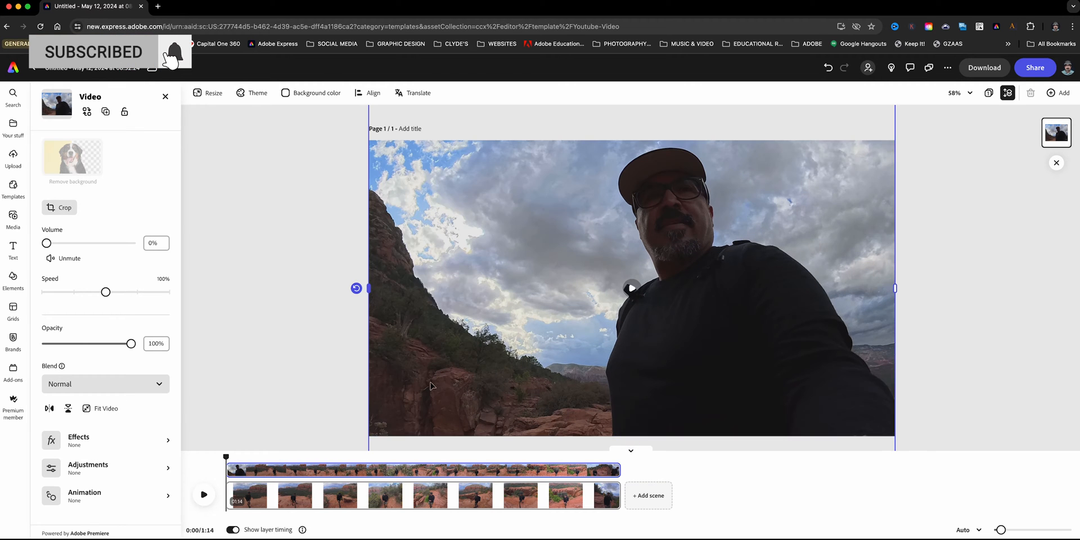
pyautogui.click(59, 207)
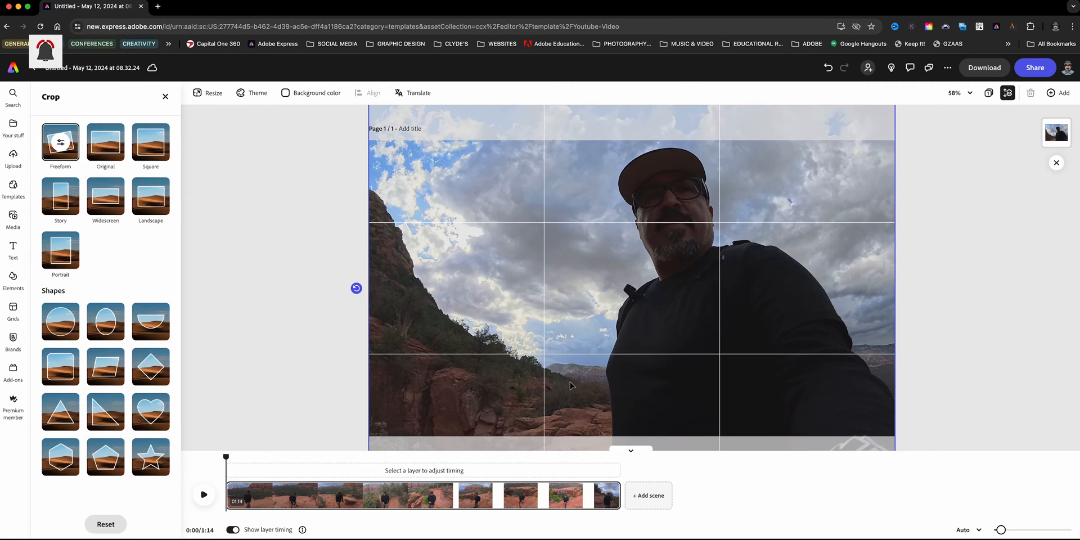
pyautogui.moveTo(572, 386); pyautogui.dragTo(571, 328)
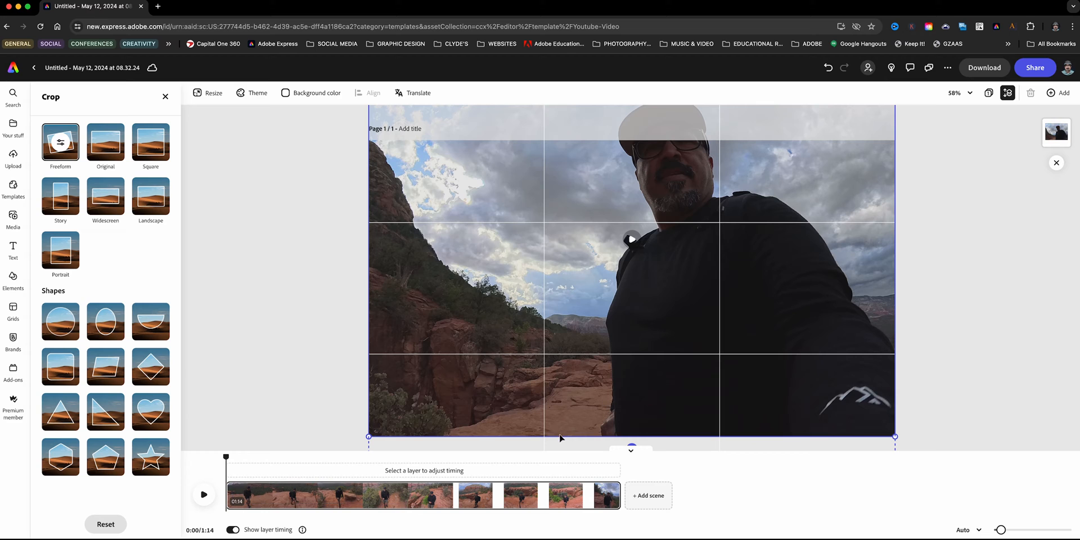
pyautogui.click(165, 96)
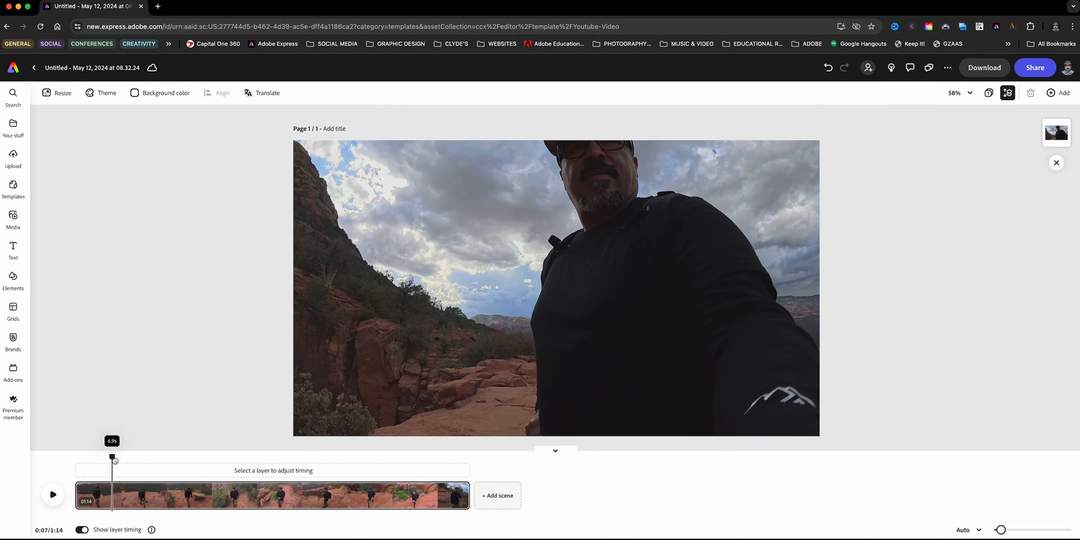
# - Scrub to about 7 seconds in while cutting the first scene to 11 seconds
pyautogui.moveTo(112, 458); pyautogui.dragTo(122, 458)
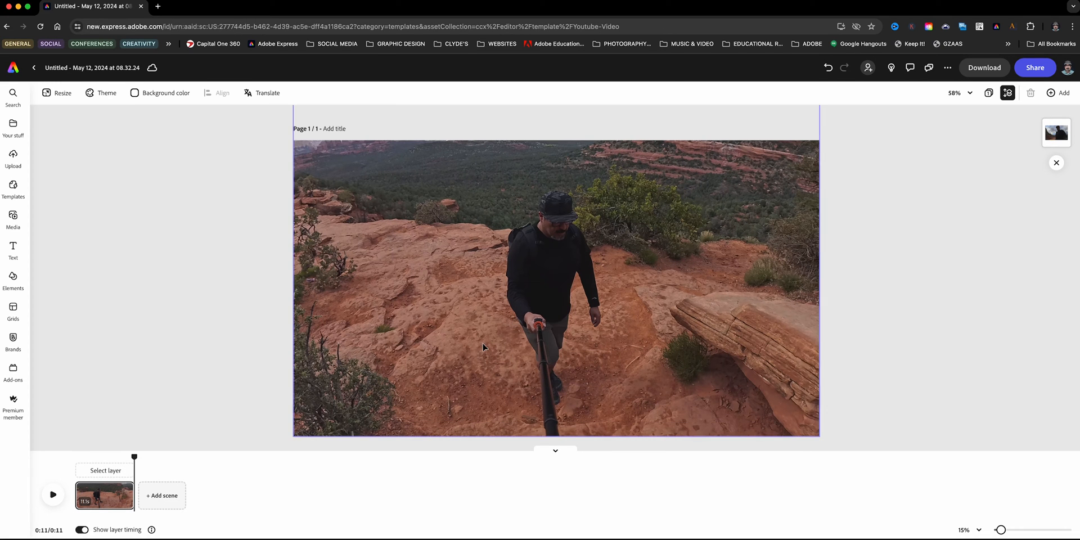
pyautogui.moveTo(592, 313)
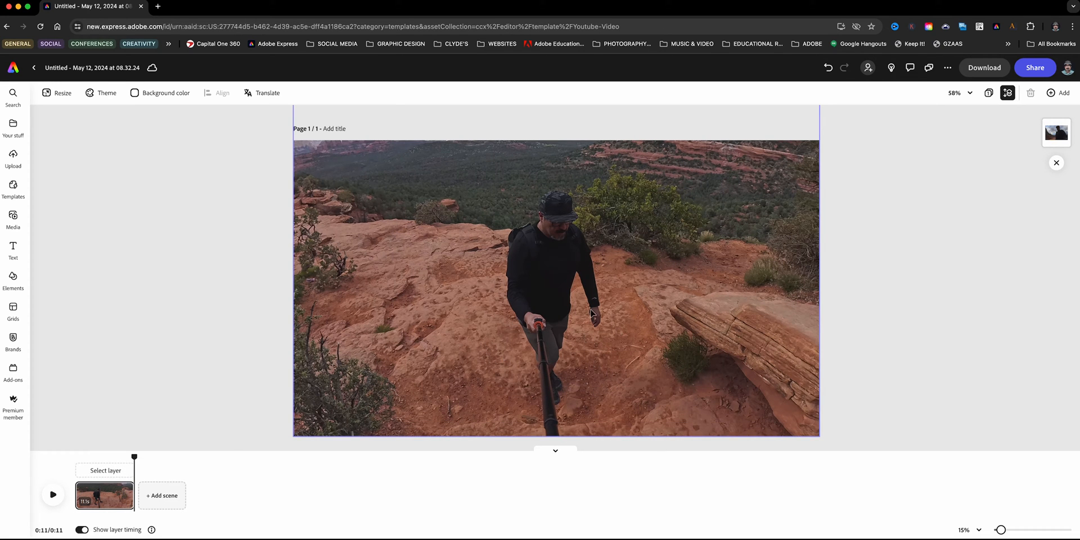
pyautogui.moveTo(540, 324)
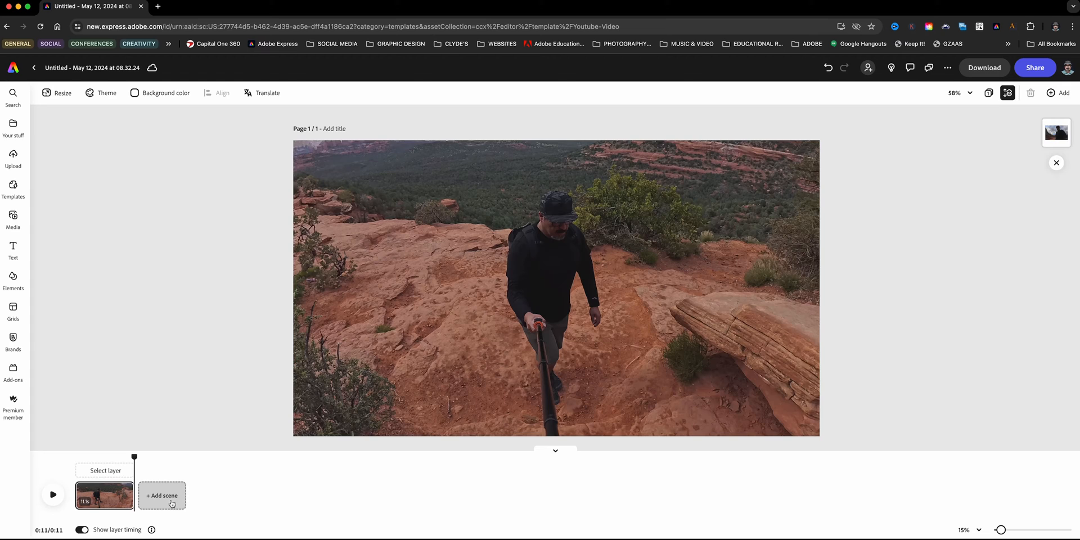
# - Add a second scene holding a two-column split grid, and select the grid
pyautogui.click(162, 495)
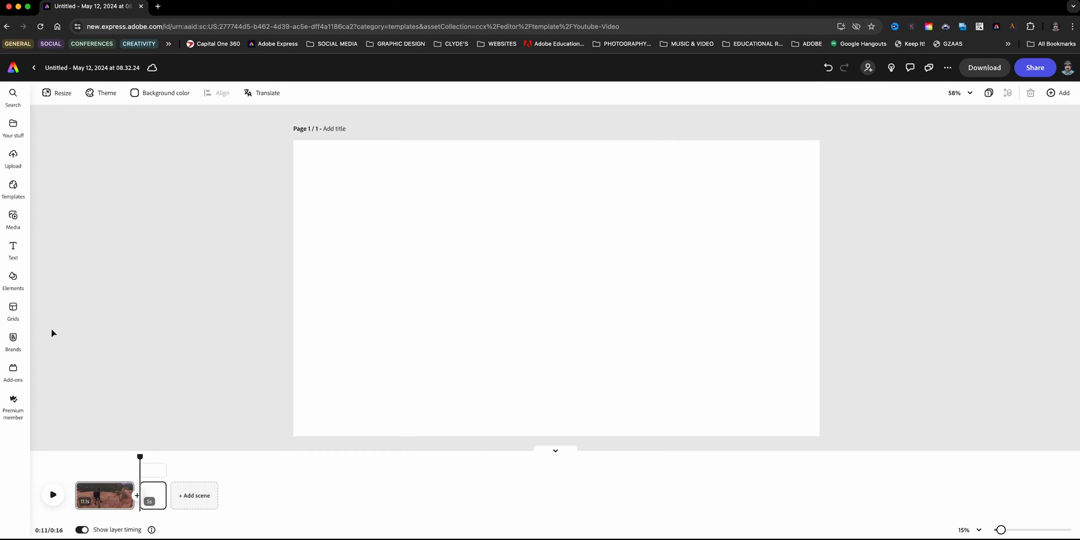
pyautogui.moveTo(13, 307)
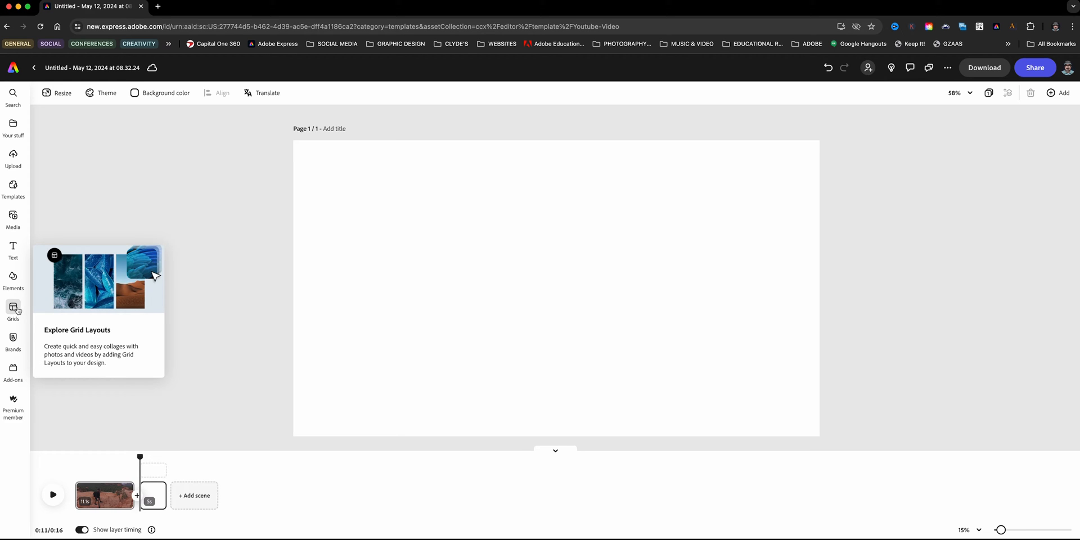
pyautogui.click(13, 310)
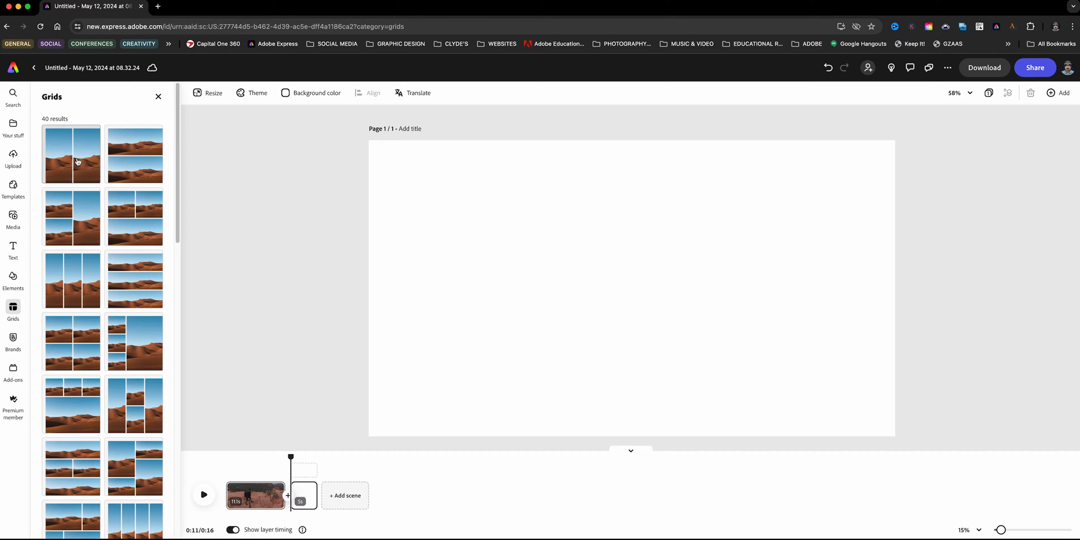
pyautogui.click(72, 154)
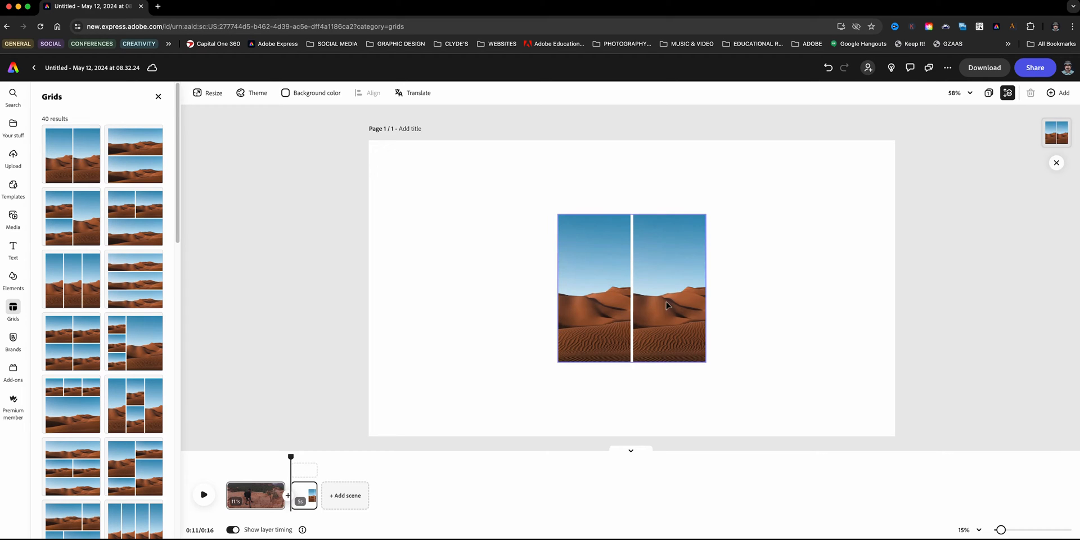
pyautogui.click(631, 288)
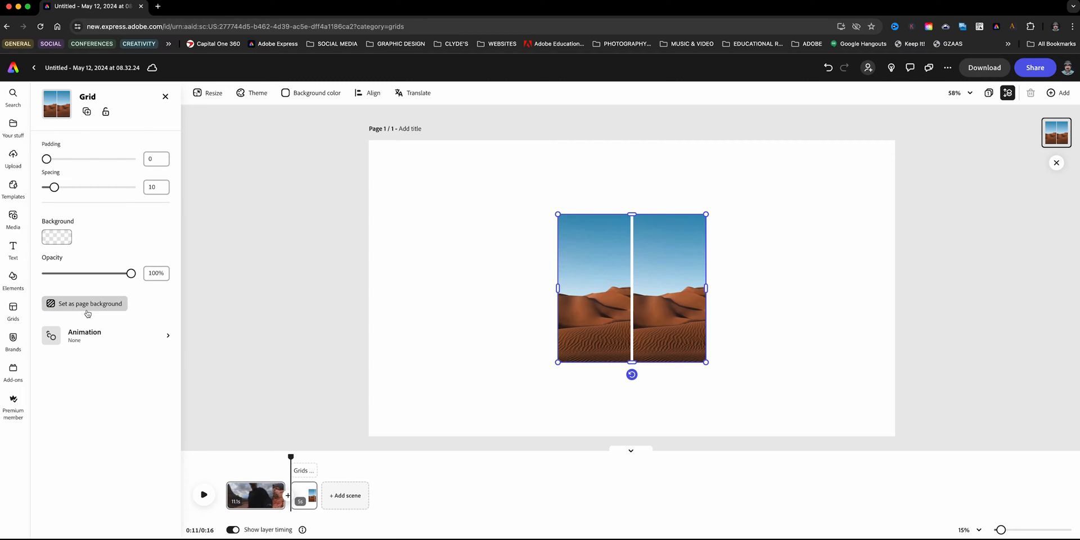
pyautogui.moveTo(88, 303)
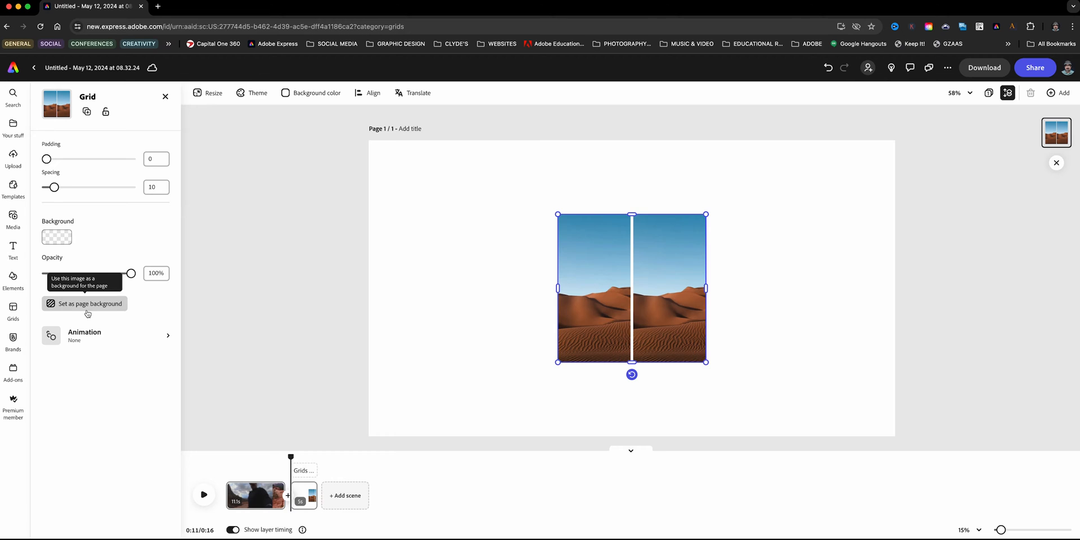
# - Set the two-cell grid as page background with padding 20 and spacing 20
pyautogui.click(89, 304)
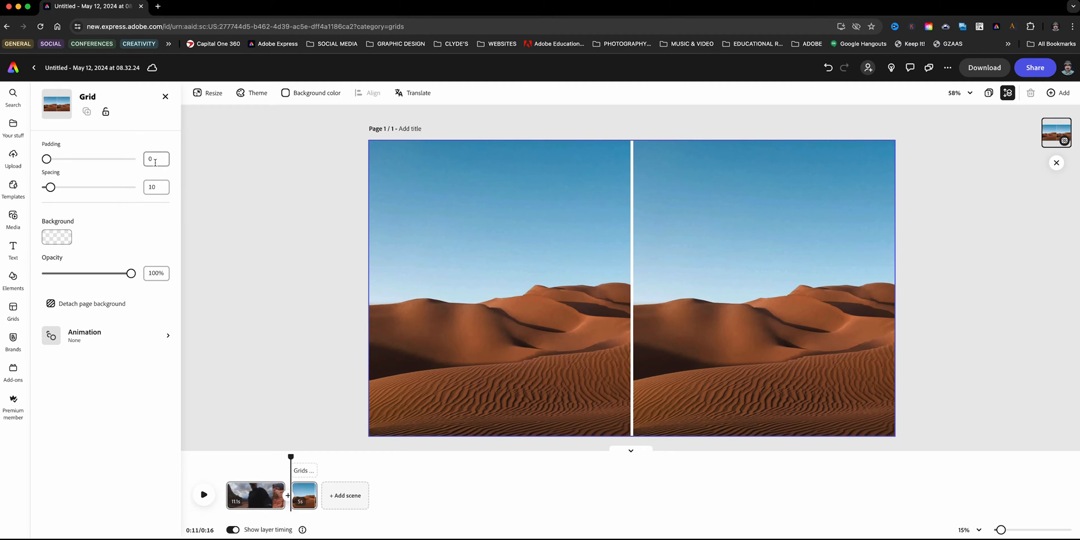
pyautogui.write('20')
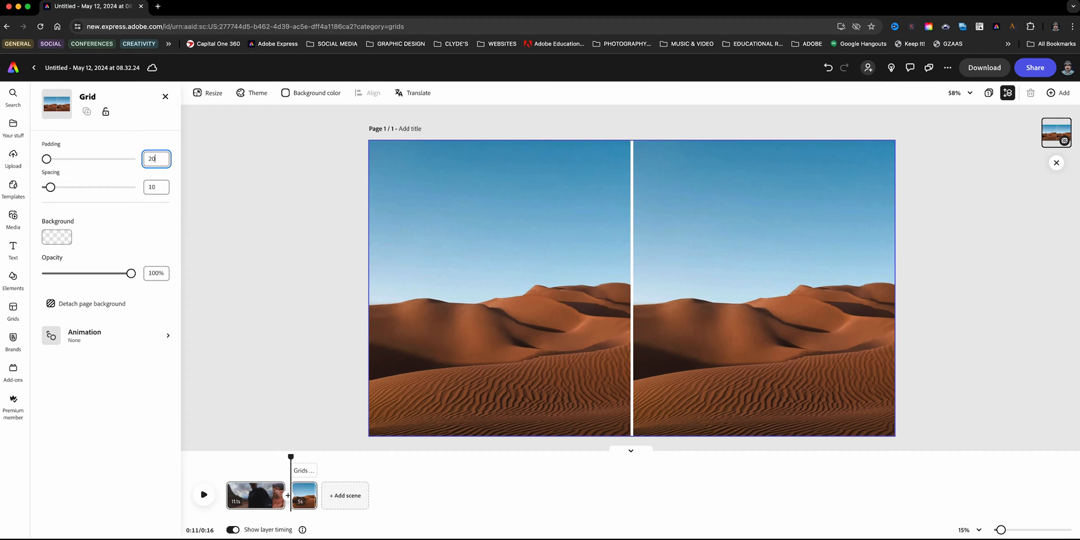
pyautogui.write('20')
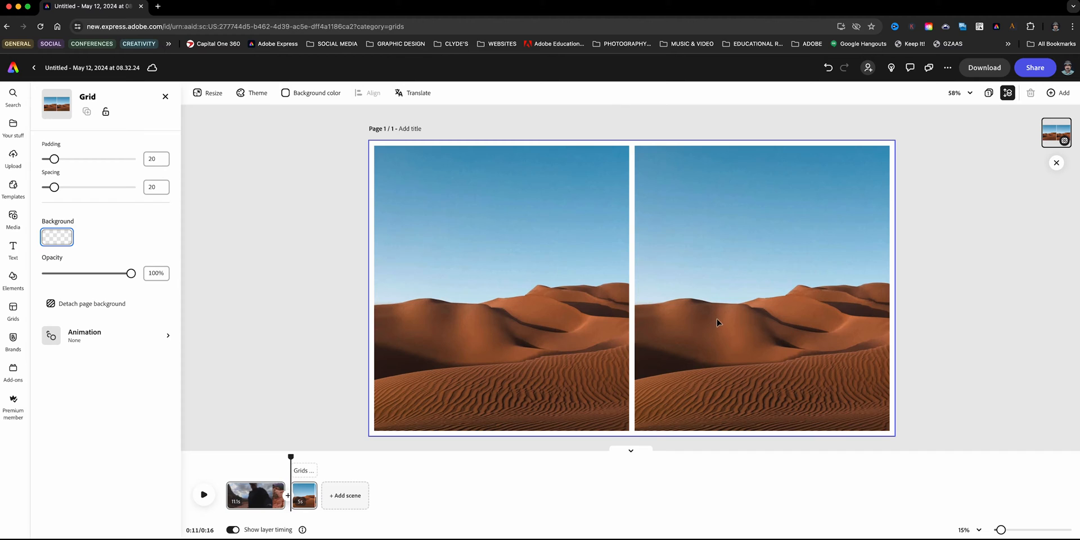
pyautogui.moveTo(185, 340)
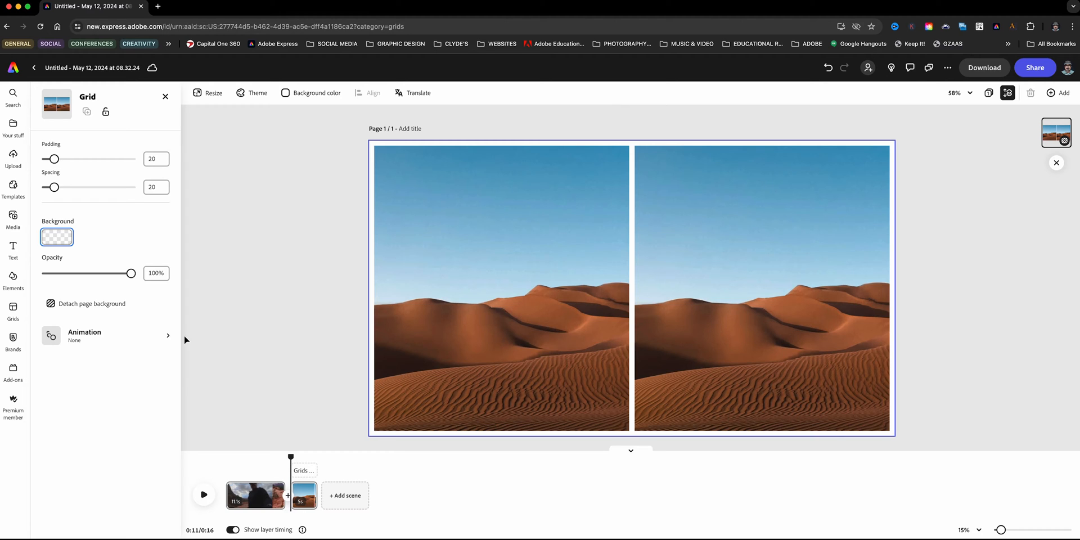
pyautogui.click(56, 236)
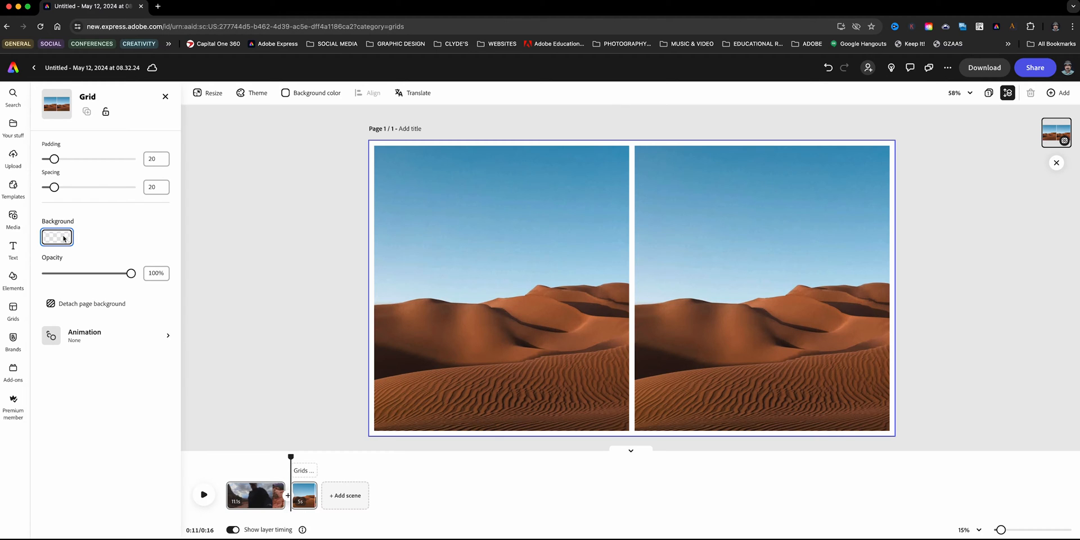
# - Set the grid's background colour to dark teal
pyautogui.click(56, 236)
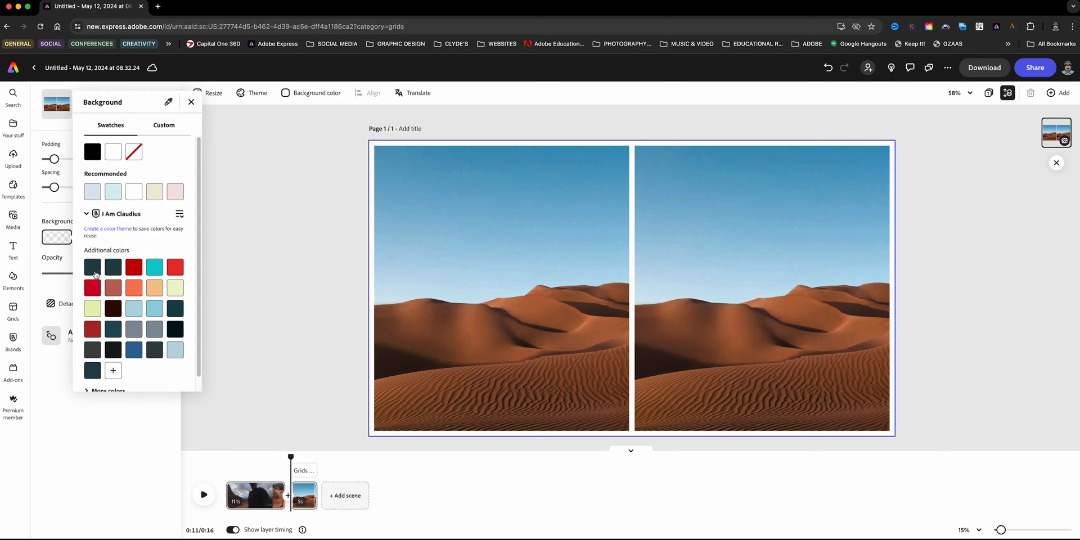
pyautogui.click(113, 329)
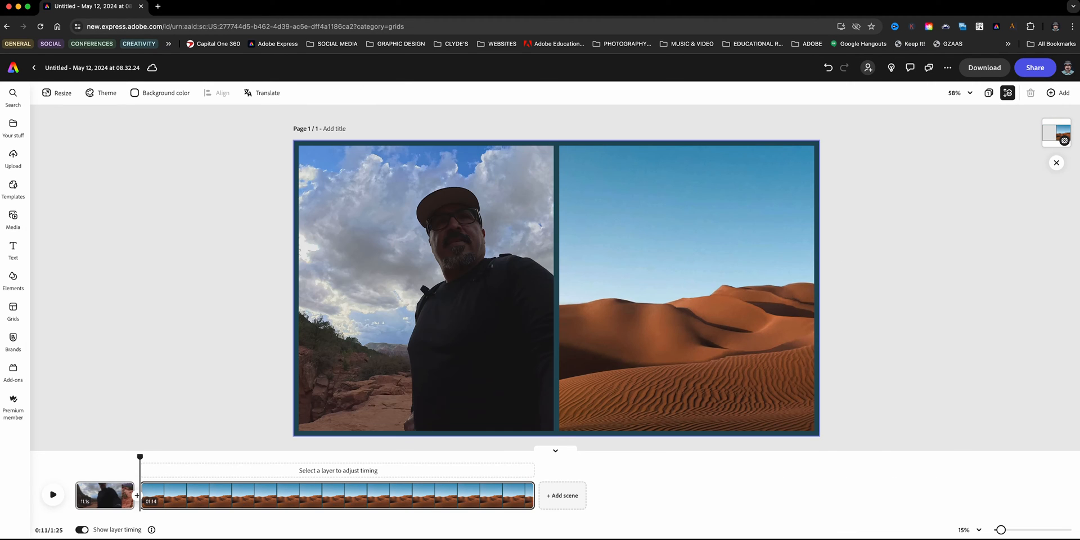
# - Enlarge the timeline, scrub through the grid scene, and trim it to about 53.9 seconds
pyautogui.moveTo(704, 289); pyautogui.dragTo(704, 297)
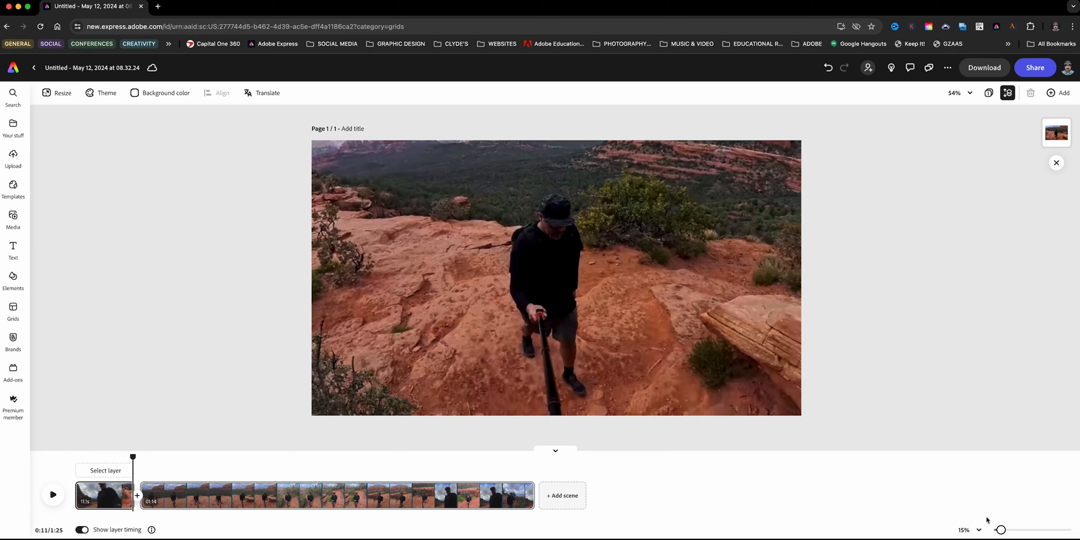
pyautogui.moveTo(1000, 529); pyautogui.dragTo(1007, 528)
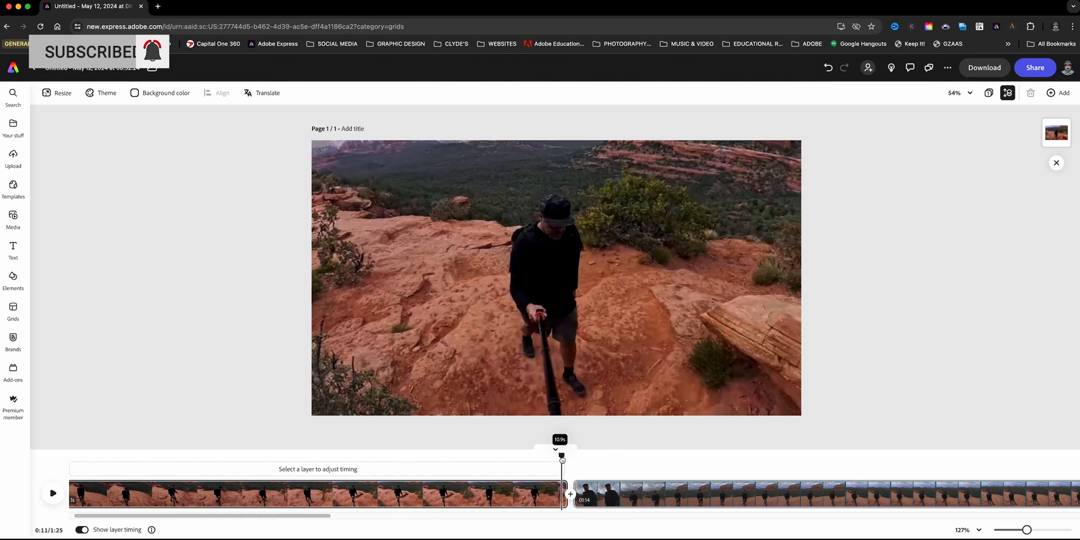
pyautogui.moveTo(561, 455); pyautogui.dragTo(567, 454)
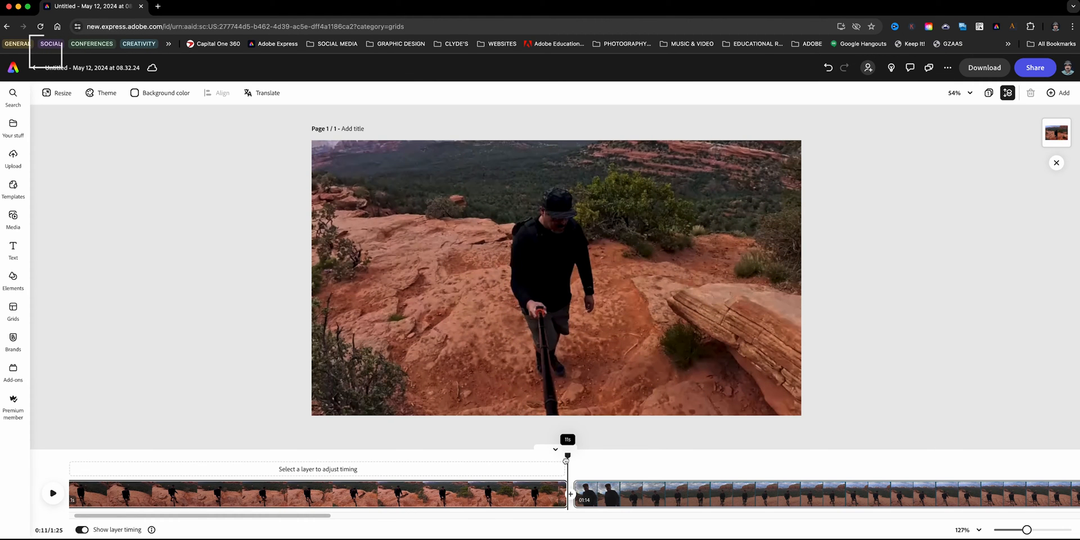
pyautogui.moveTo(567, 455); pyautogui.dragTo(579, 455)
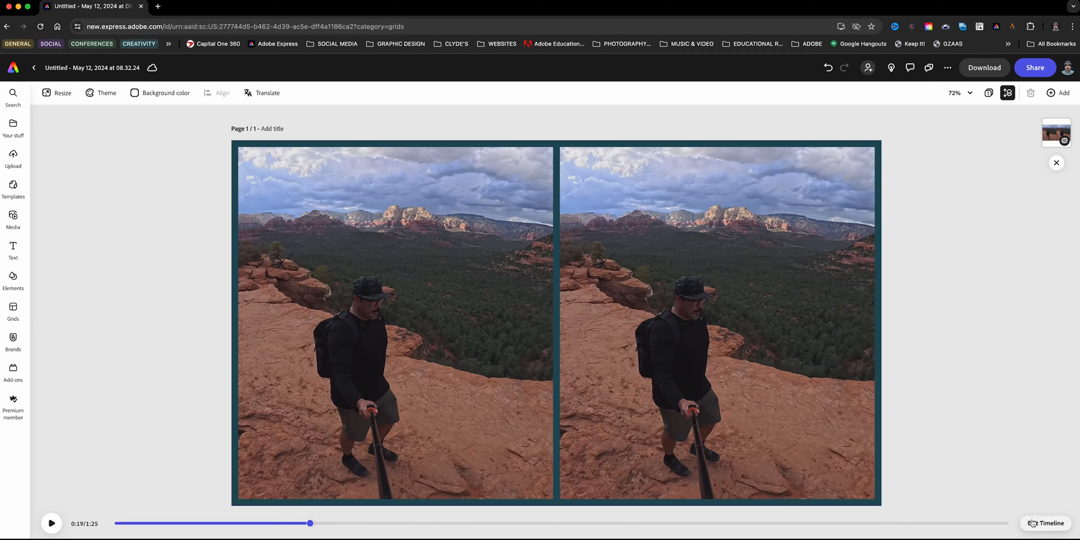
pyautogui.click(1046, 524)
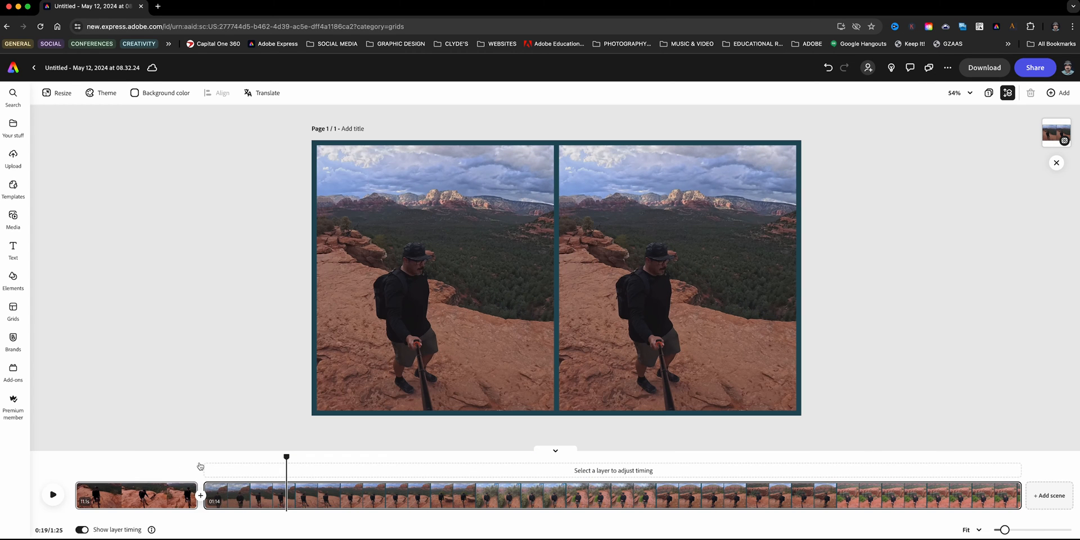
pyautogui.moveTo(286, 457); pyautogui.dragTo(196, 456)
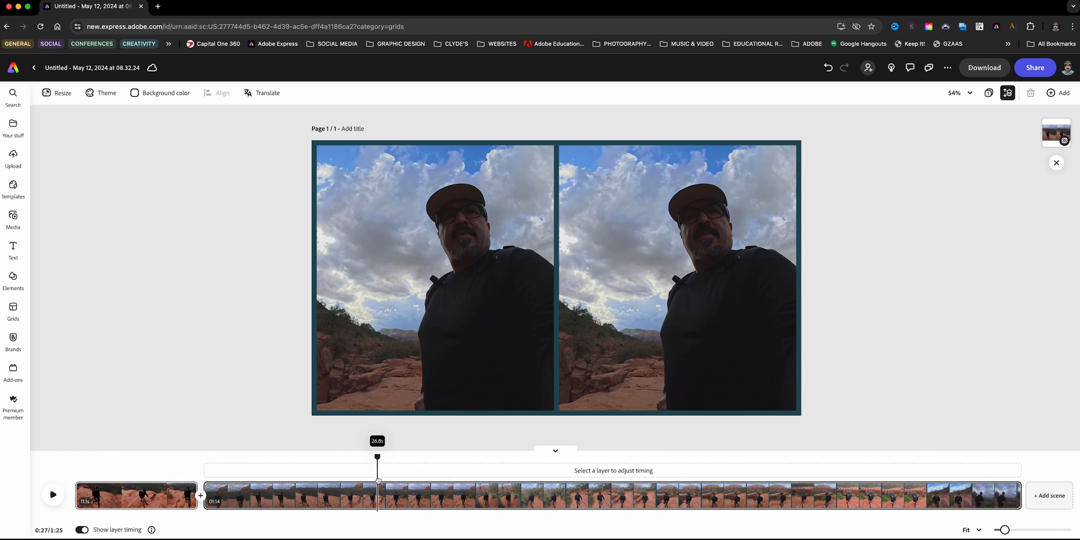
pyautogui.moveTo(377, 457); pyautogui.dragTo(421, 457)
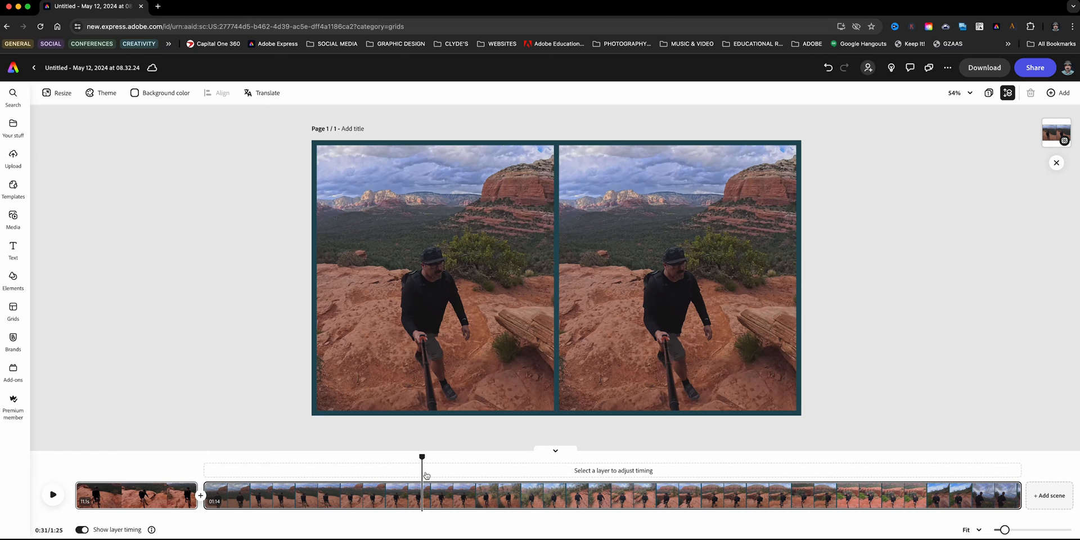
pyautogui.moveTo(421, 457); pyautogui.dragTo(416, 456)
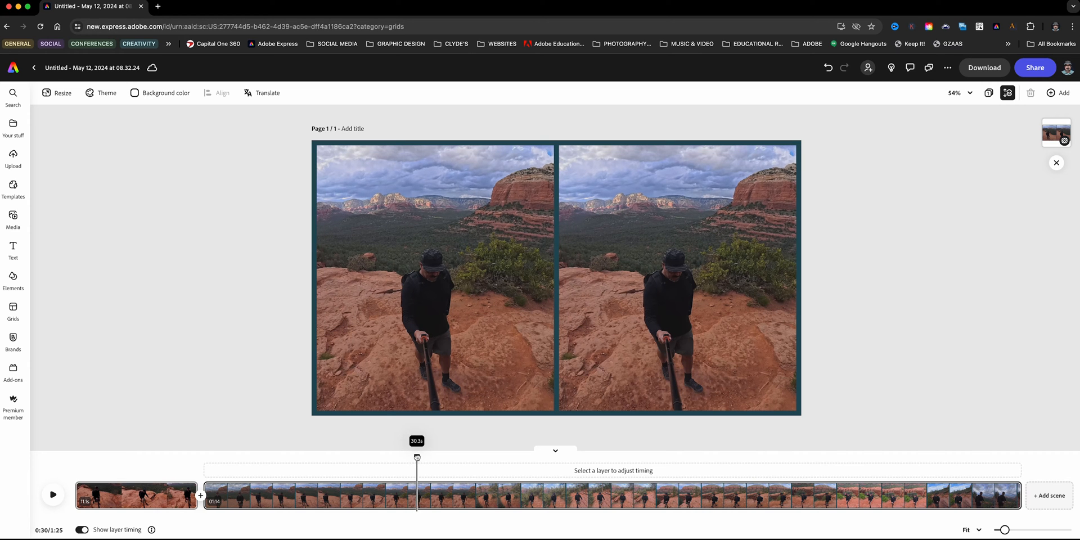
pyautogui.moveTo(416, 457); pyautogui.dragTo(426, 458)
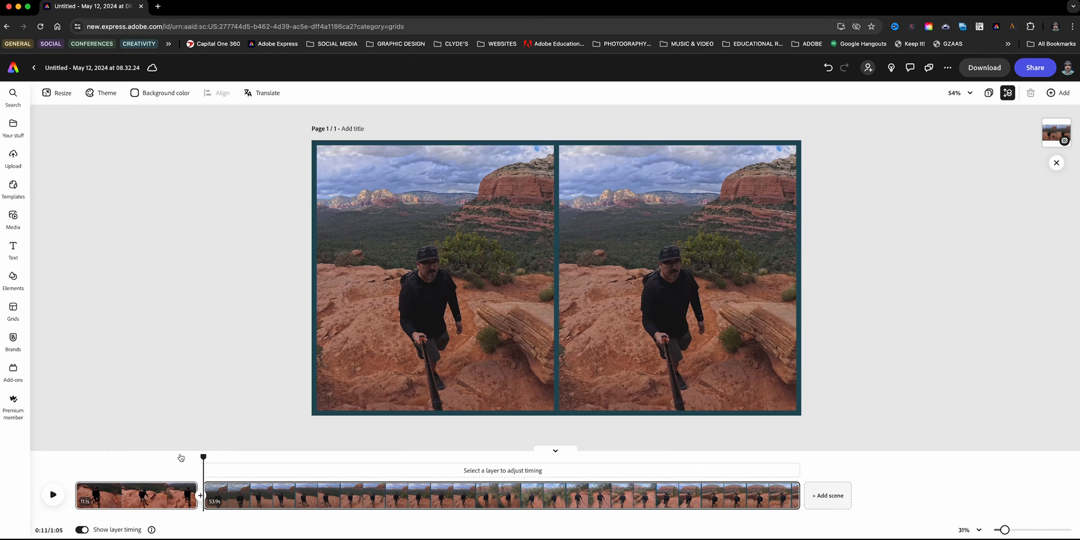
# - Preview the opening scene's end and shift the grid scene's clip range
pyautogui.moveTo(203, 457); pyautogui.dragTo(186, 457)
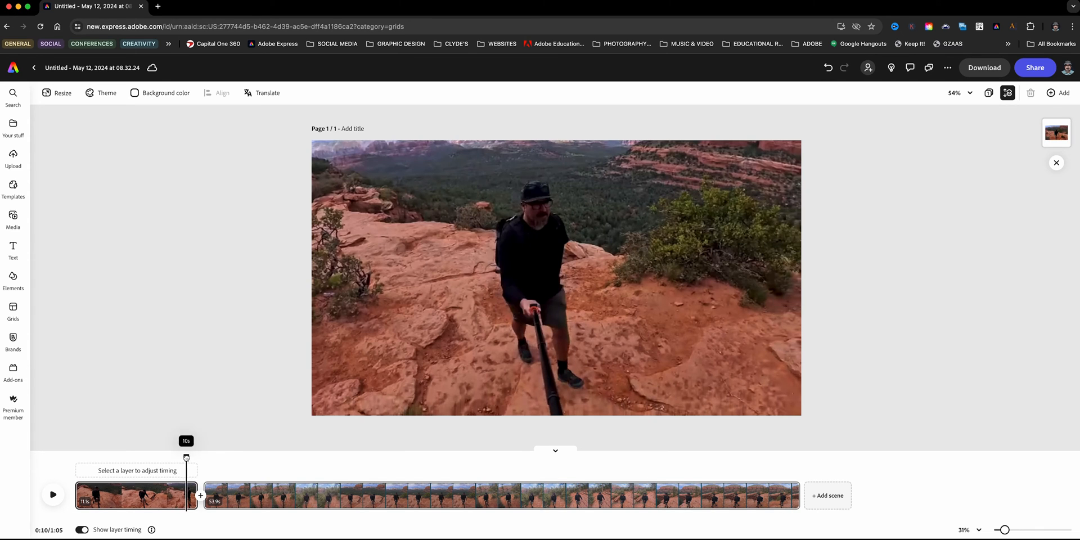
pyautogui.moveTo(186, 457); pyautogui.dragTo(203, 456)
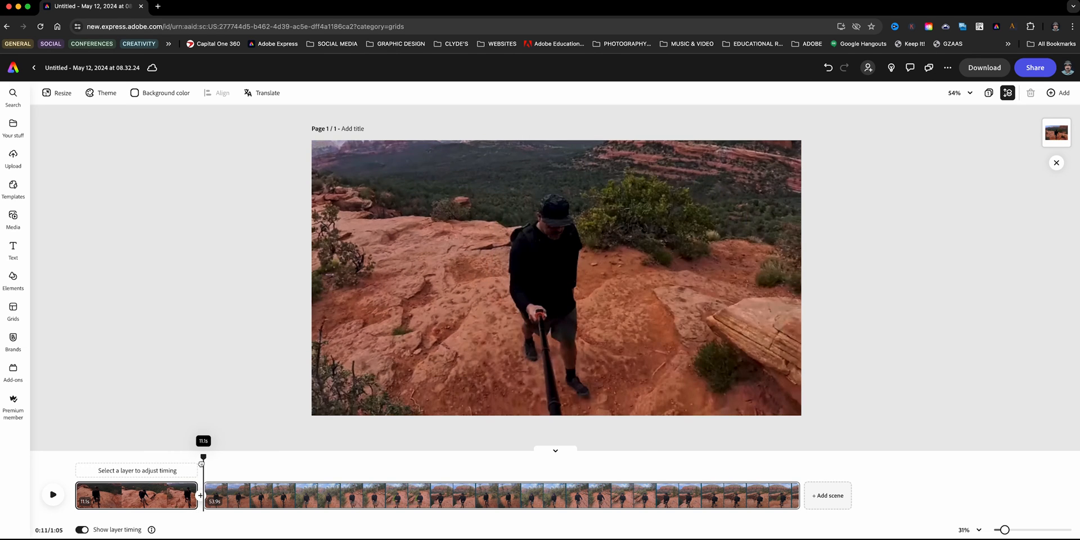
pyautogui.moveTo(203, 457); pyautogui.dragTo(194, 457)
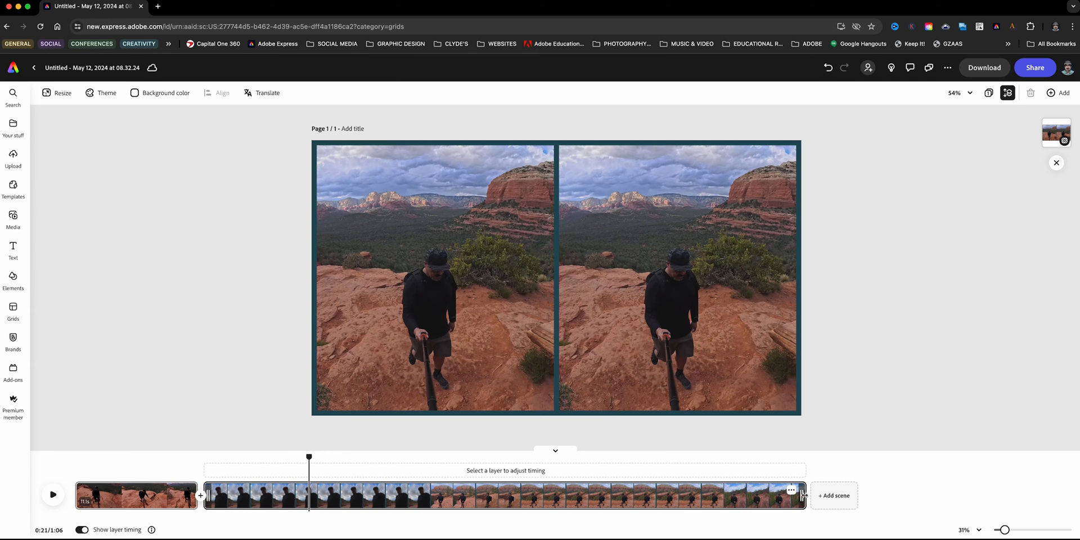
# - Drag the grid scene's right trim handle until it reads about 10.8 seconds
pyautogui.moveTo(308, 457); pyautogui.dragTo(797, 457)
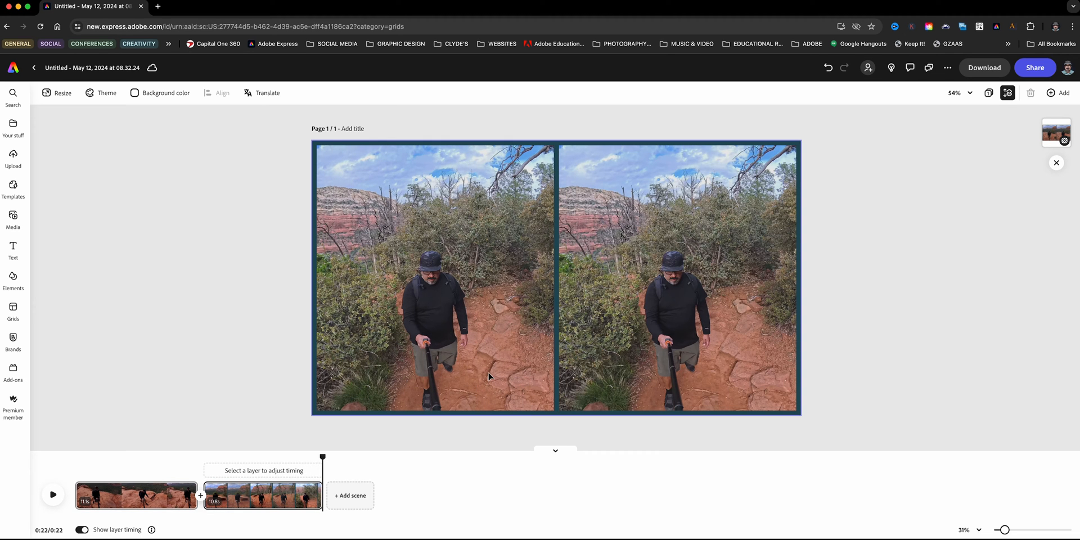
pyautogui.moveTo(350, 494)
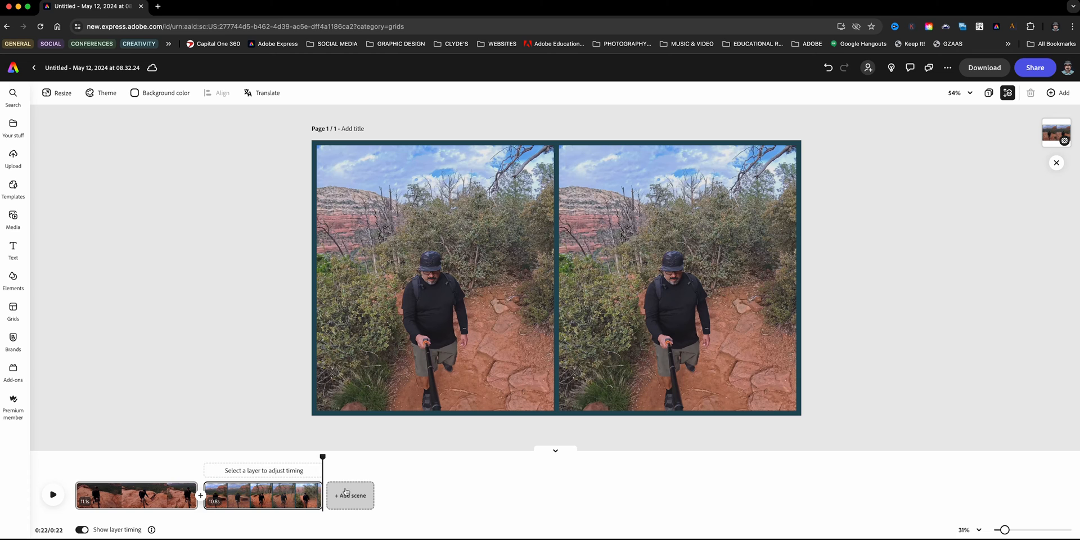
# - Add a third scene with a three-column grid and spacing set to 20
pyautogui.click(349, 495)
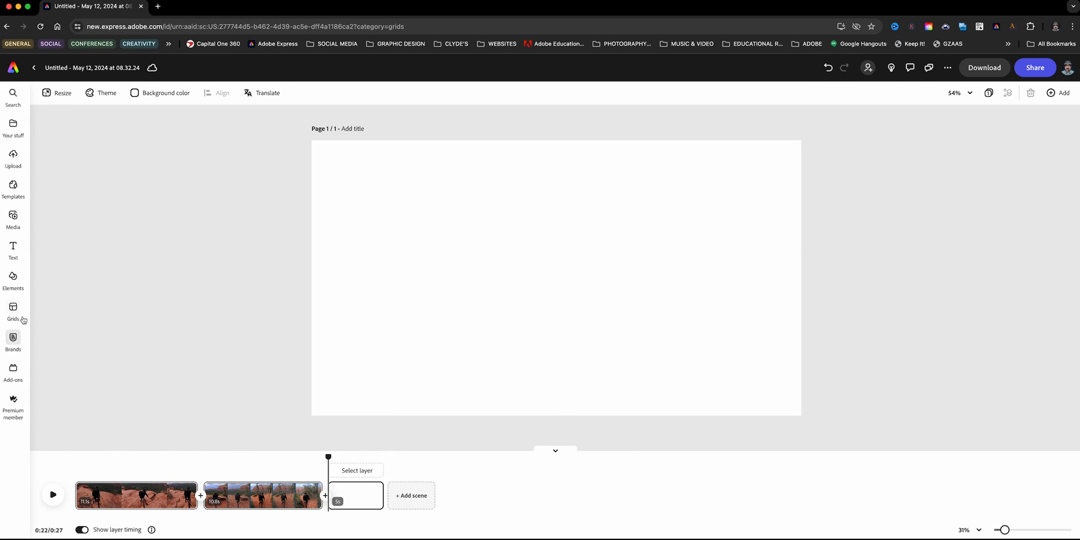
pyautogui.click(12, 310)
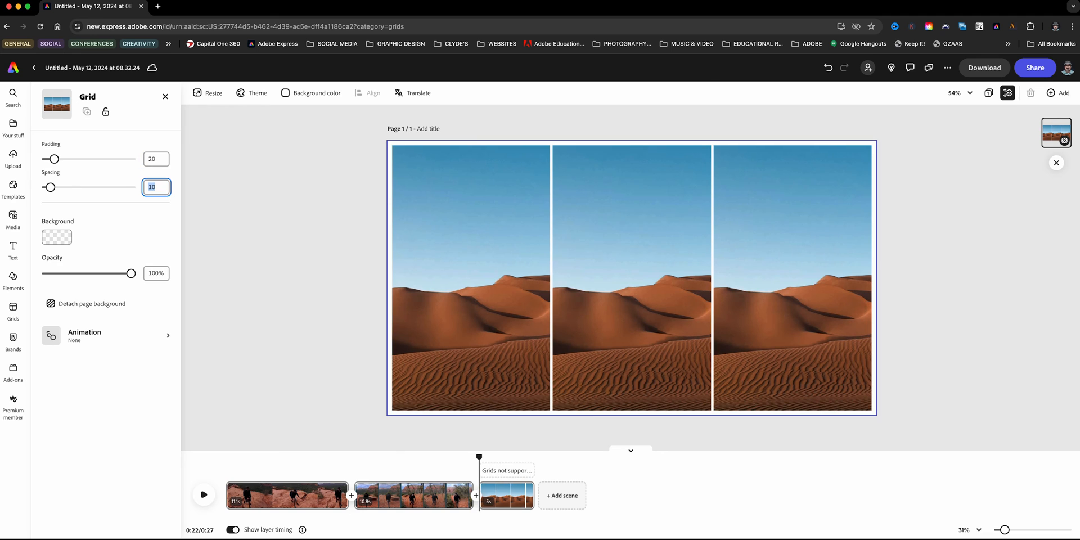
pyautogui.write('20')
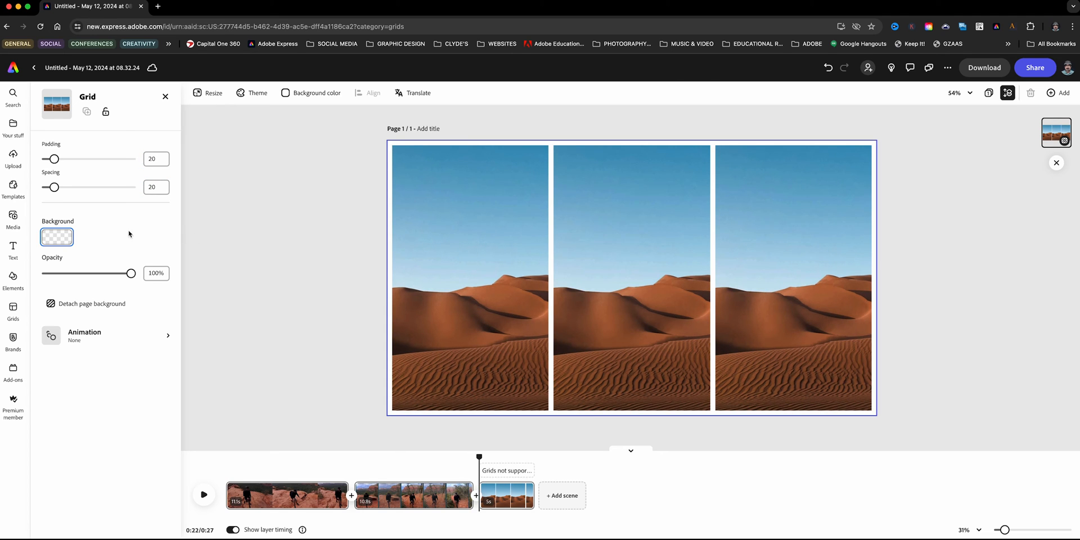
# - Set the three-cell grid's background colour to dark teal #234E5A
pyautogui.click(57, 237)
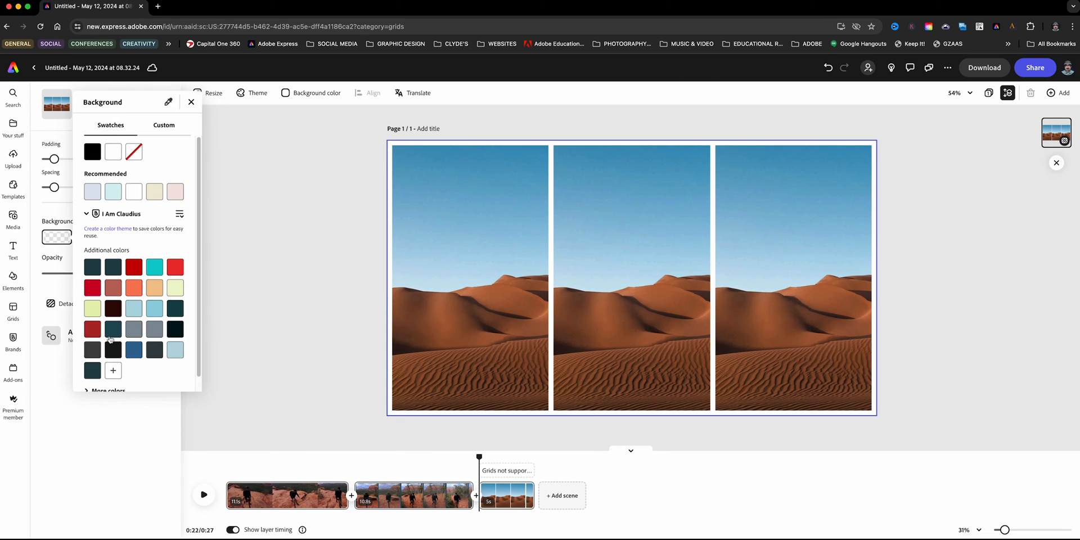
pyautogui.click(113, 329)
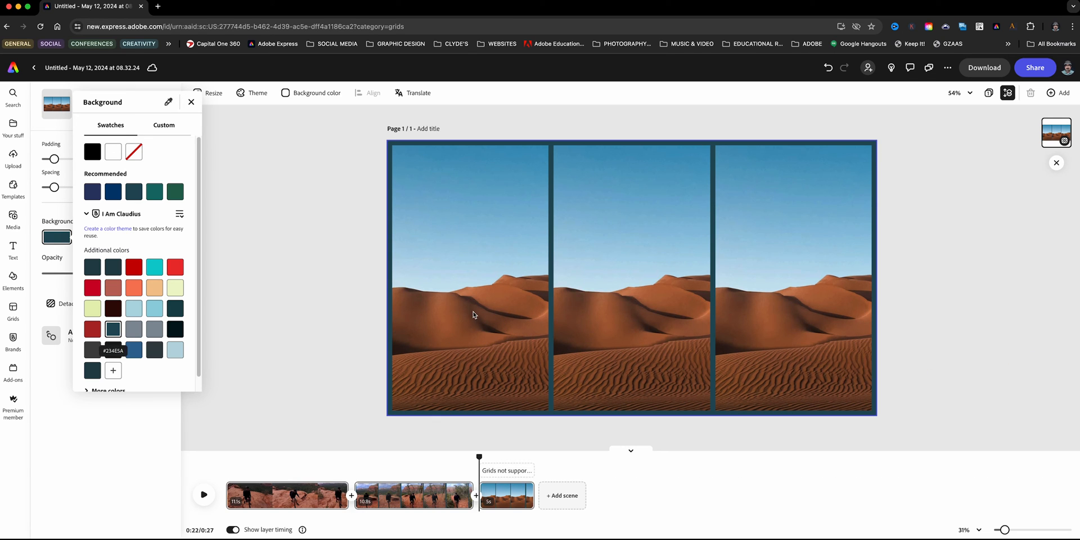
pyautogui.click(468, 276)
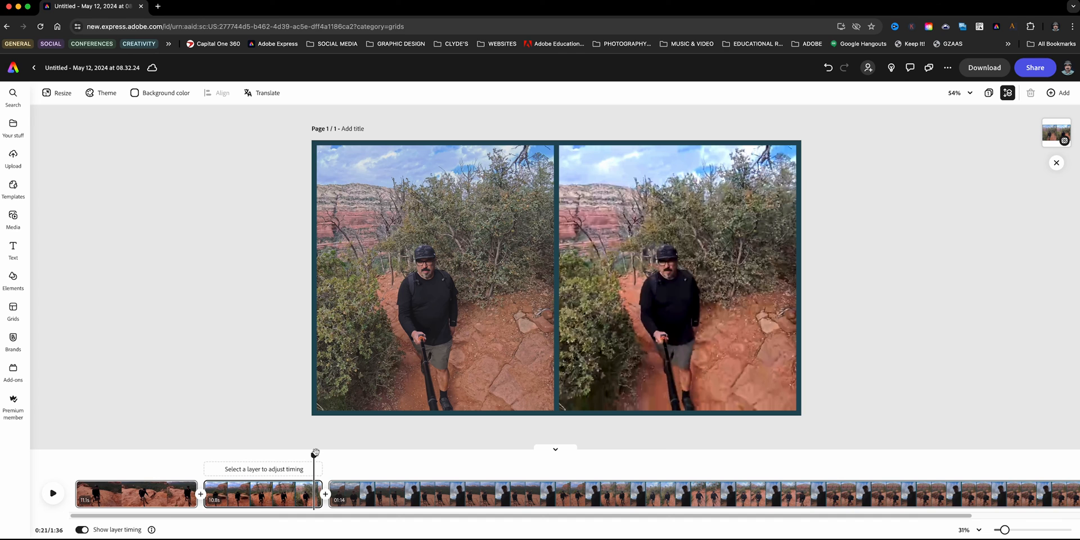
# - Drag the third scene's right trim handle so the teal grid scene lasts about 10 seconds
pyautogui.moveTo(315, 454); pyautogui.dragTo(319, 455)
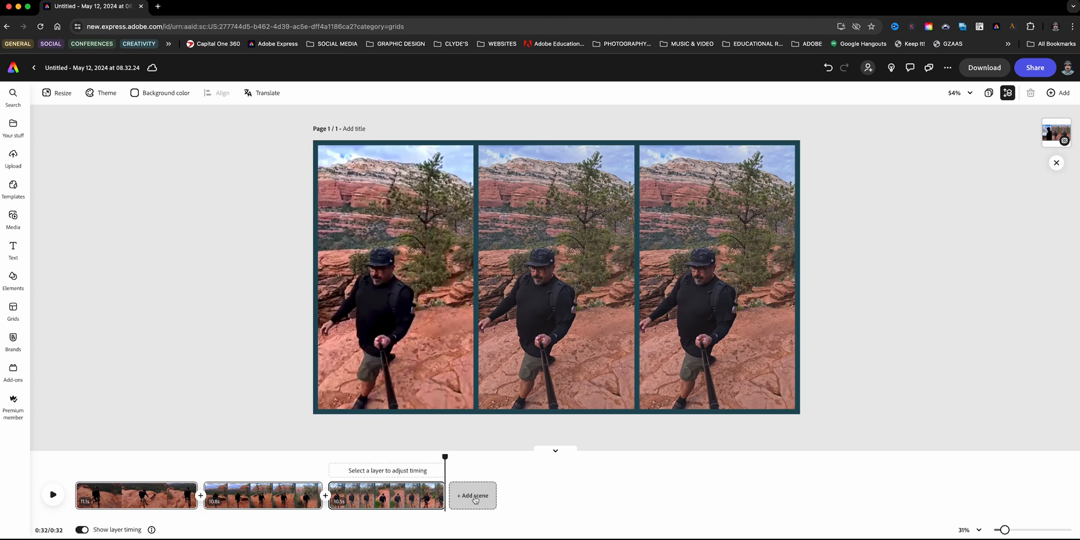
# - Add a fourth scene with the hiking clip filling the page, trimmed to about 10 seconds
pyautogui.click(473, 495)
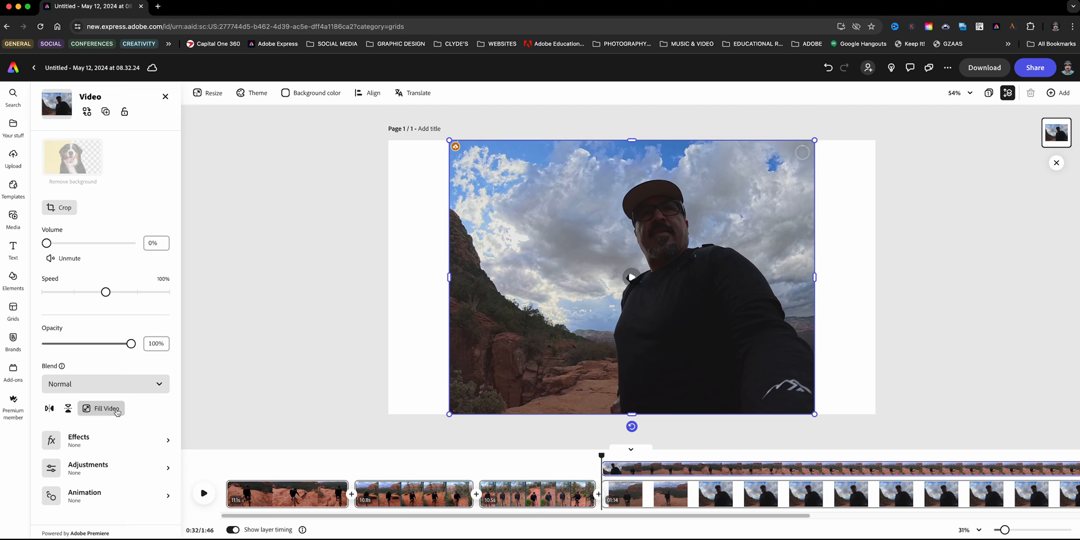
pyautogui.click(102, 408)
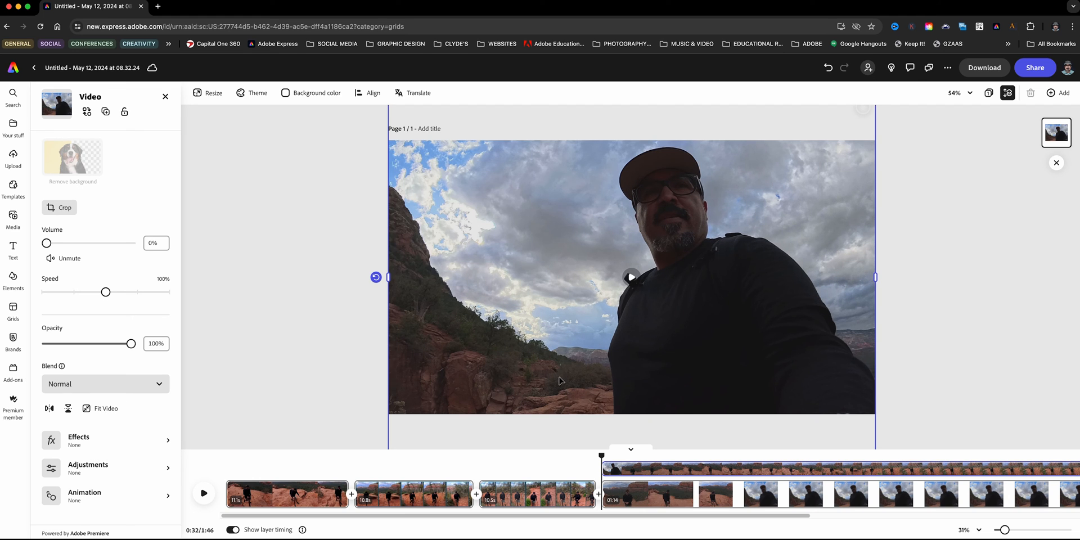
pyautogui.click(105, 407)
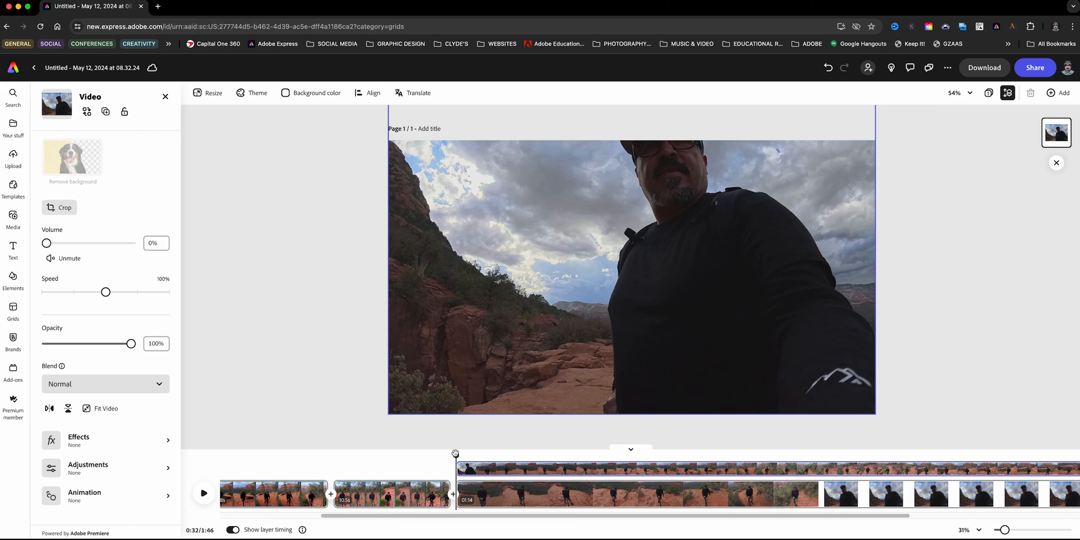
pyautogui.moveTo(455, 453); pyautogui.dragTo(448, 468)
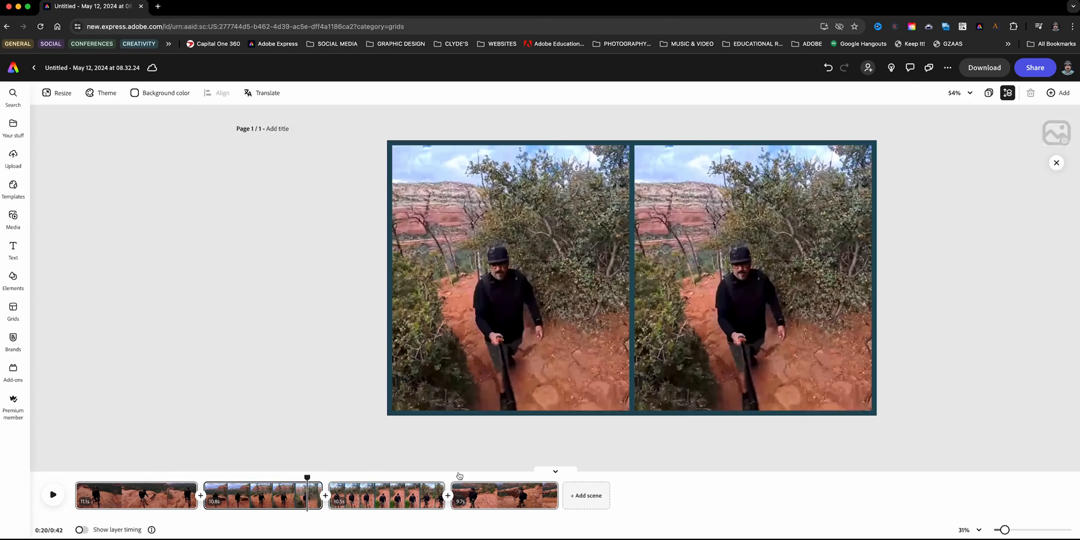
pyautogui.click(52, 494)
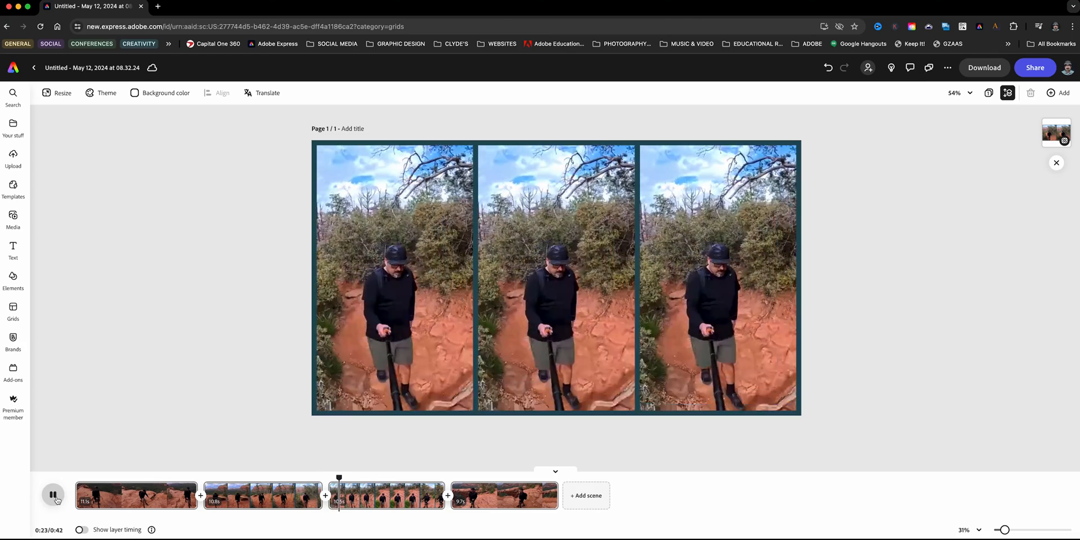
pyautogui.click(53, 494)
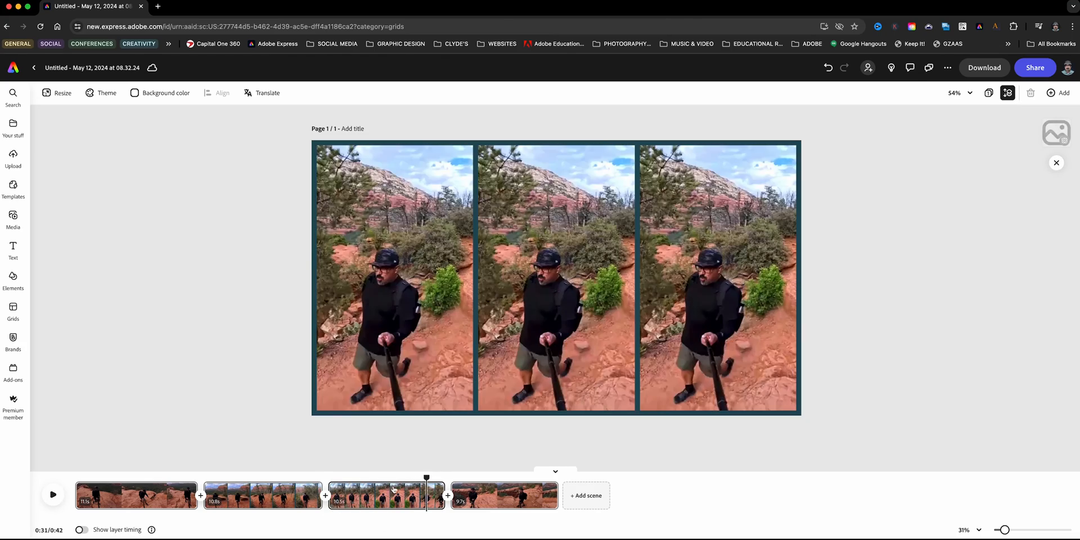
pyautogui.click(52, 495)
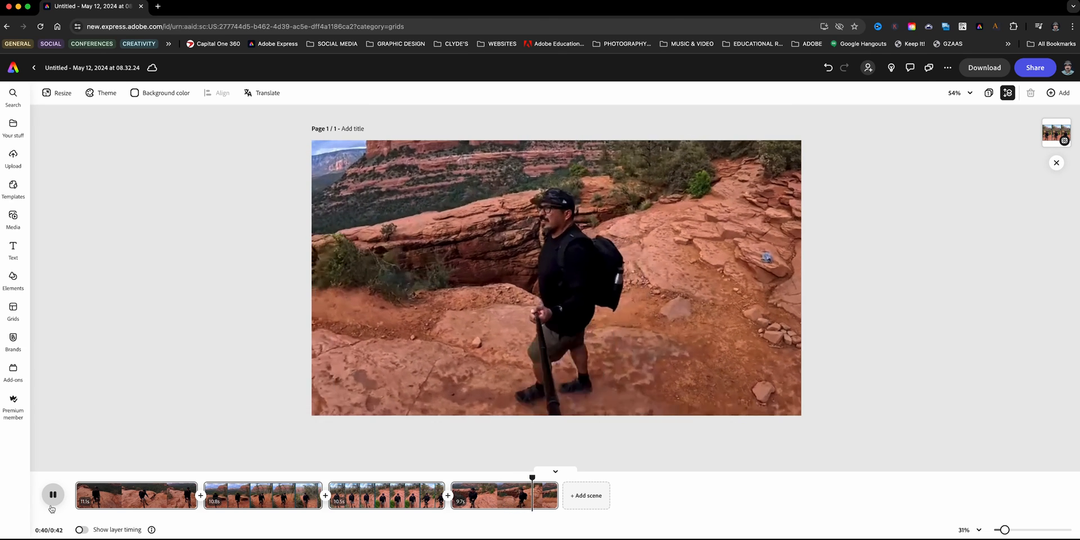
pyautogui.click(52, 495)
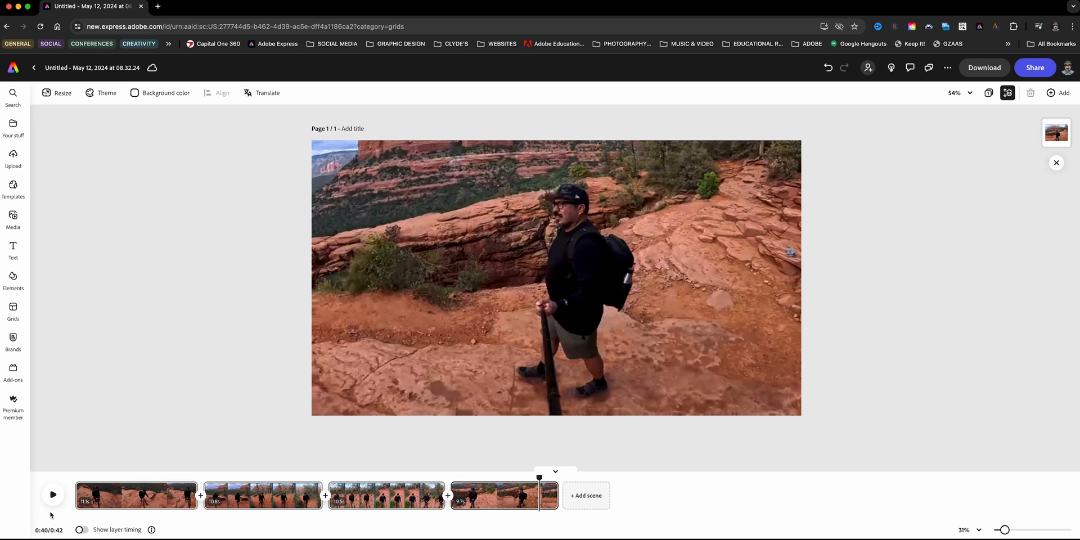
pyautogui.moveTo(252, 480)
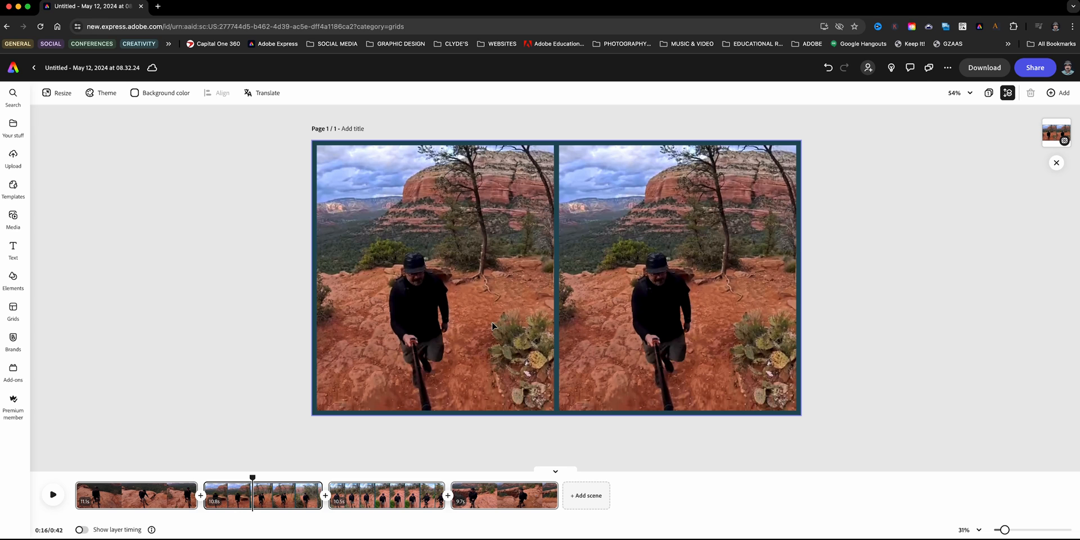
pyautogui.moveTo(518, 402)
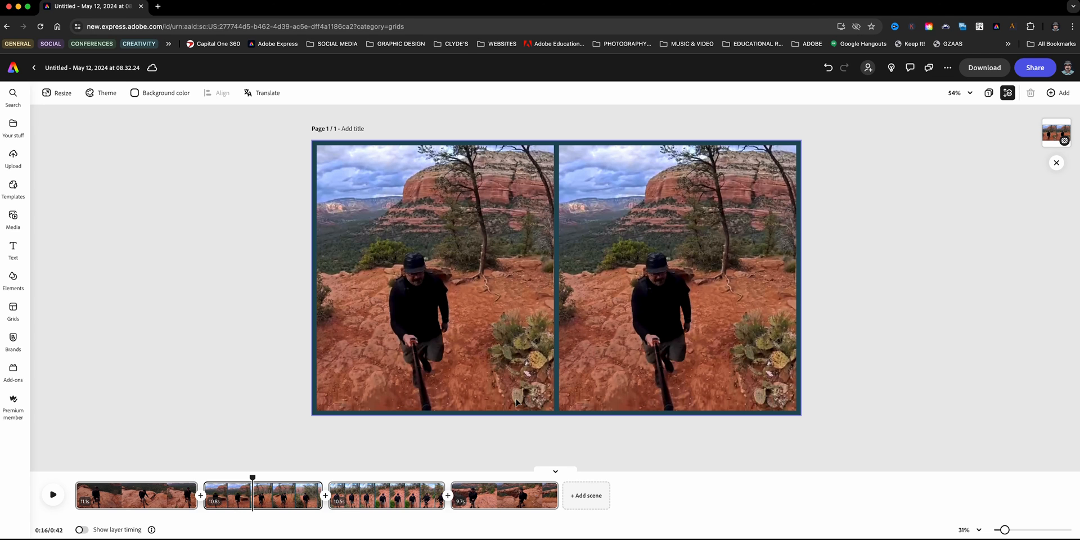